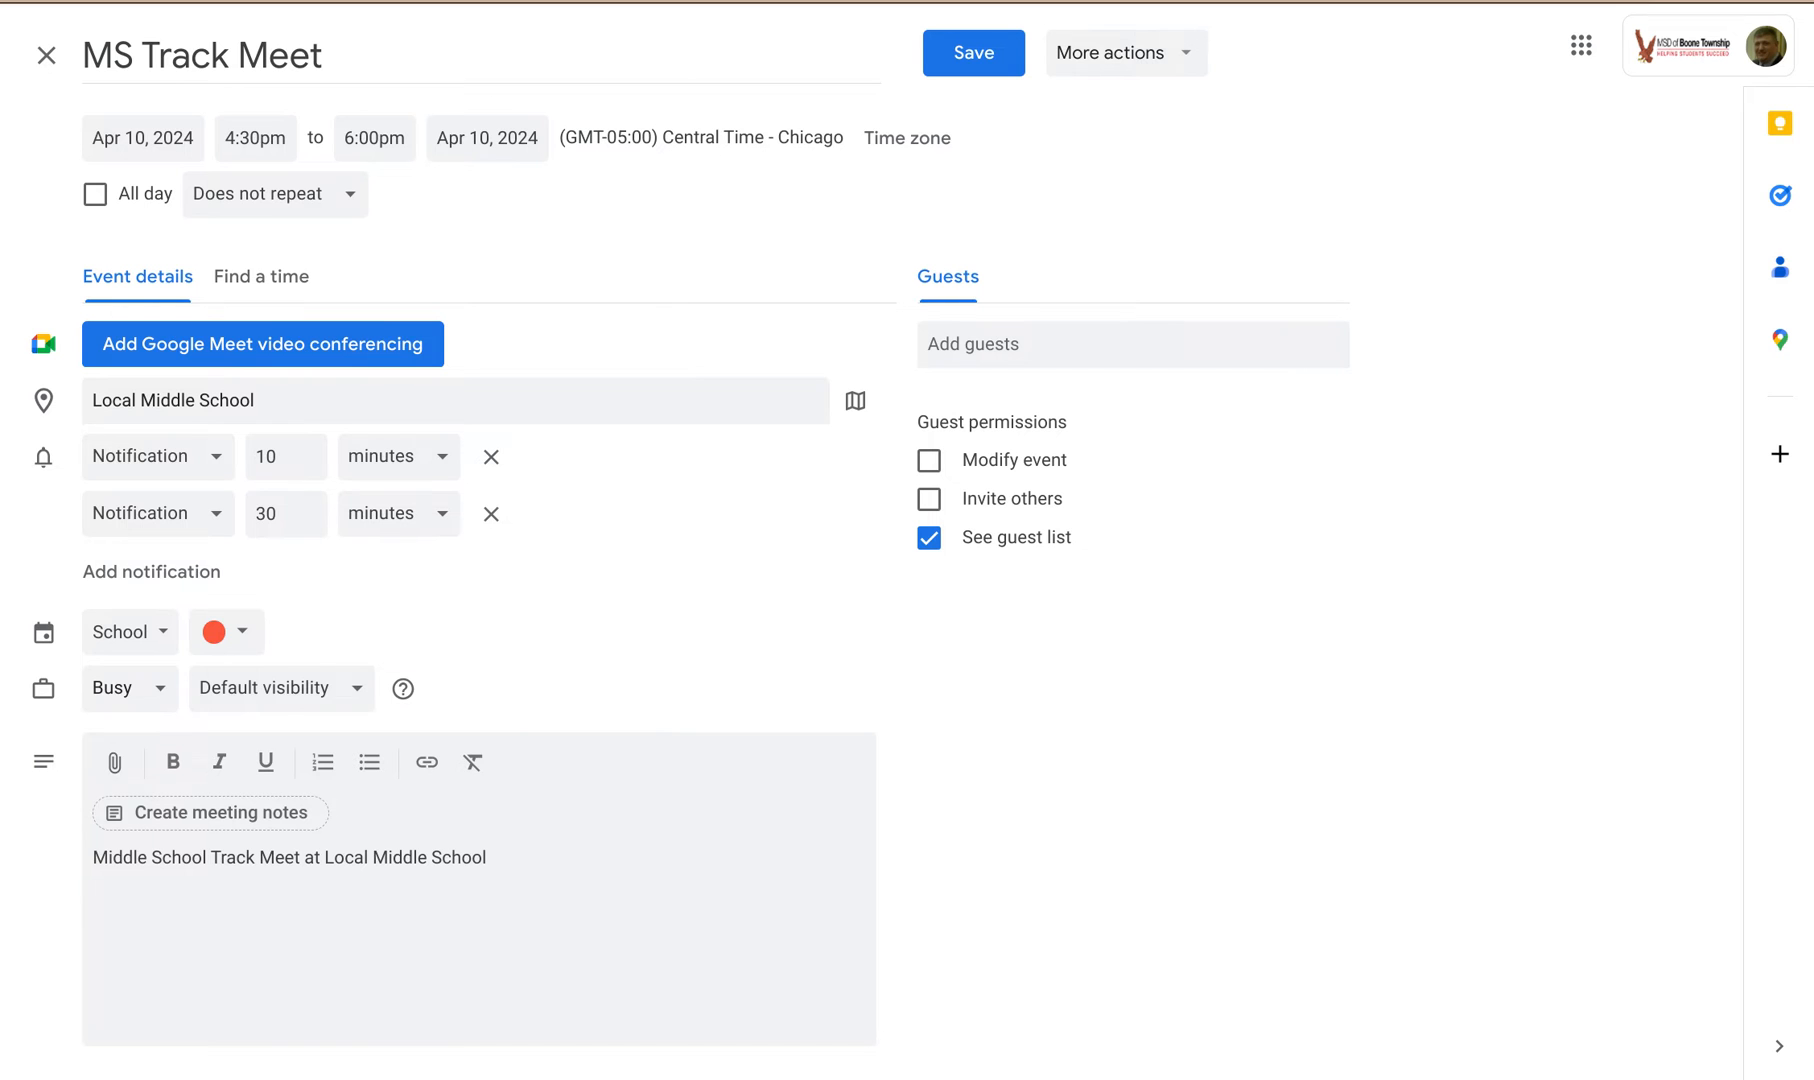
mouse_move(1277, 220)
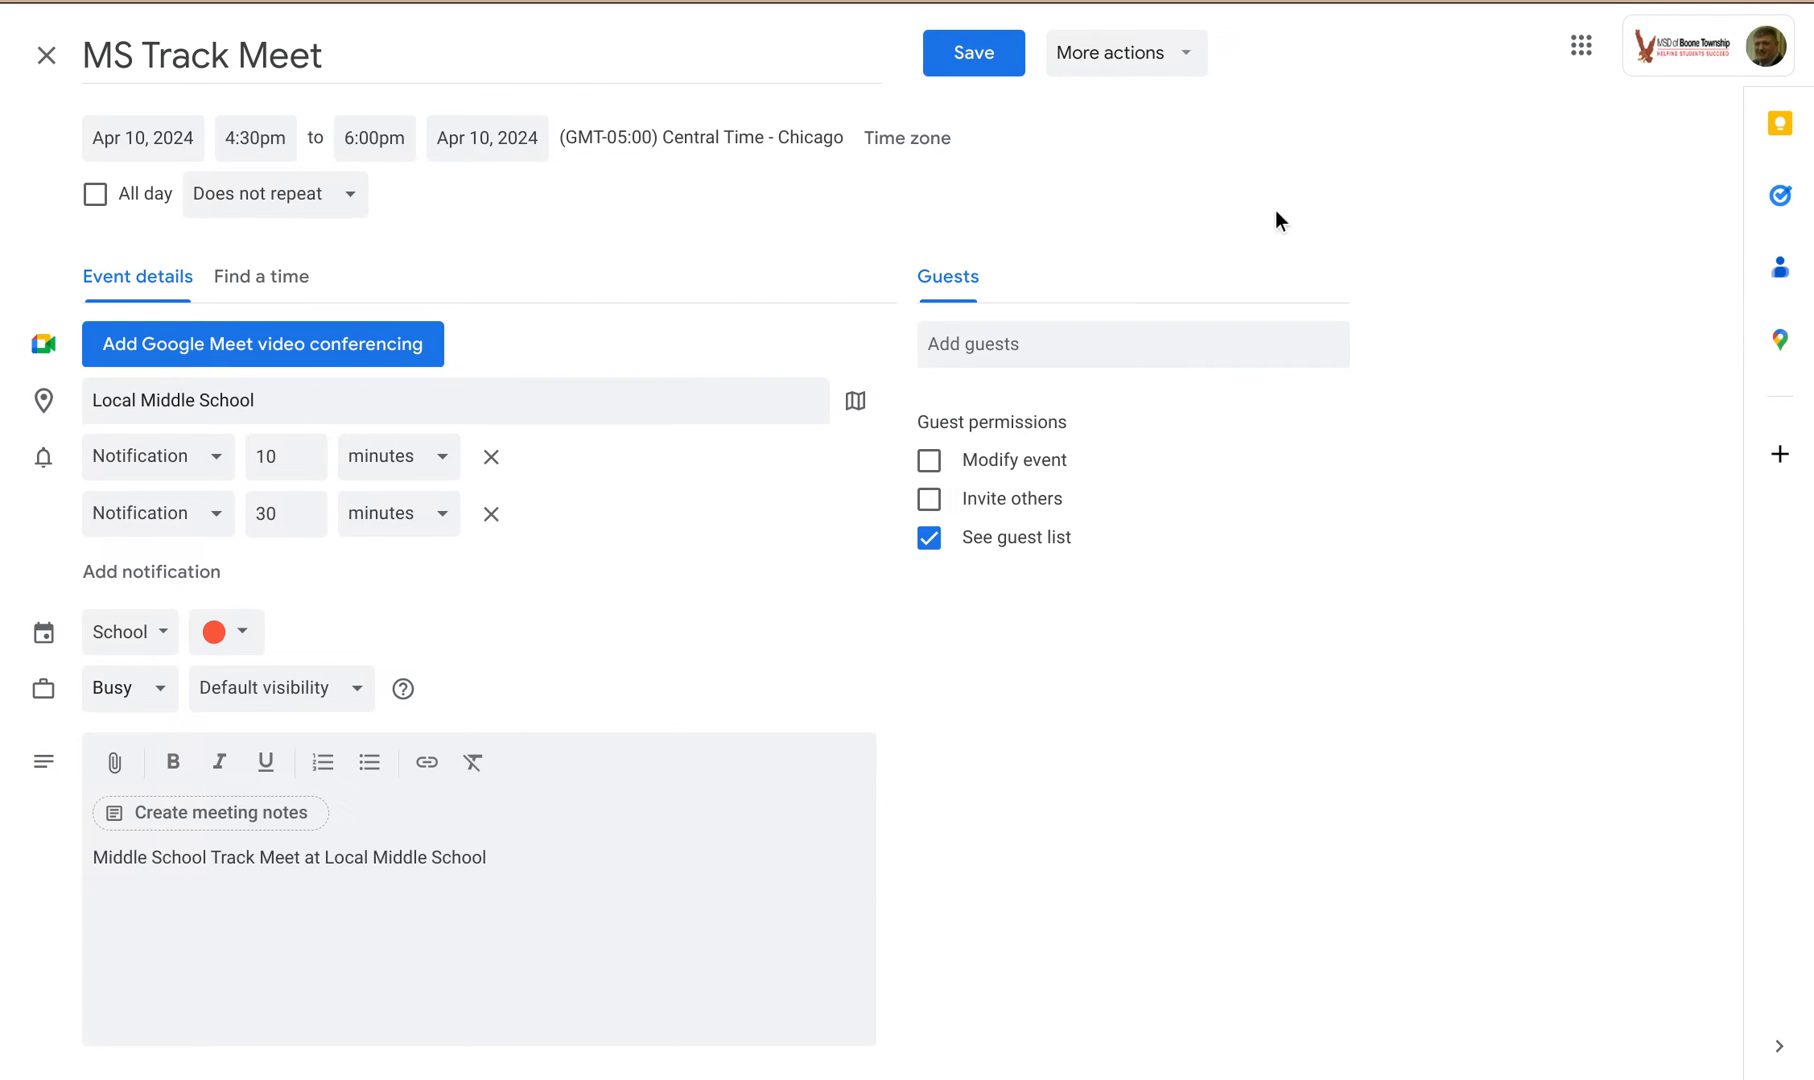
- Duplicate the MS Track Meet event to Apr 12, 2024 with the same time, location and details, and save it
click(1114, 53)
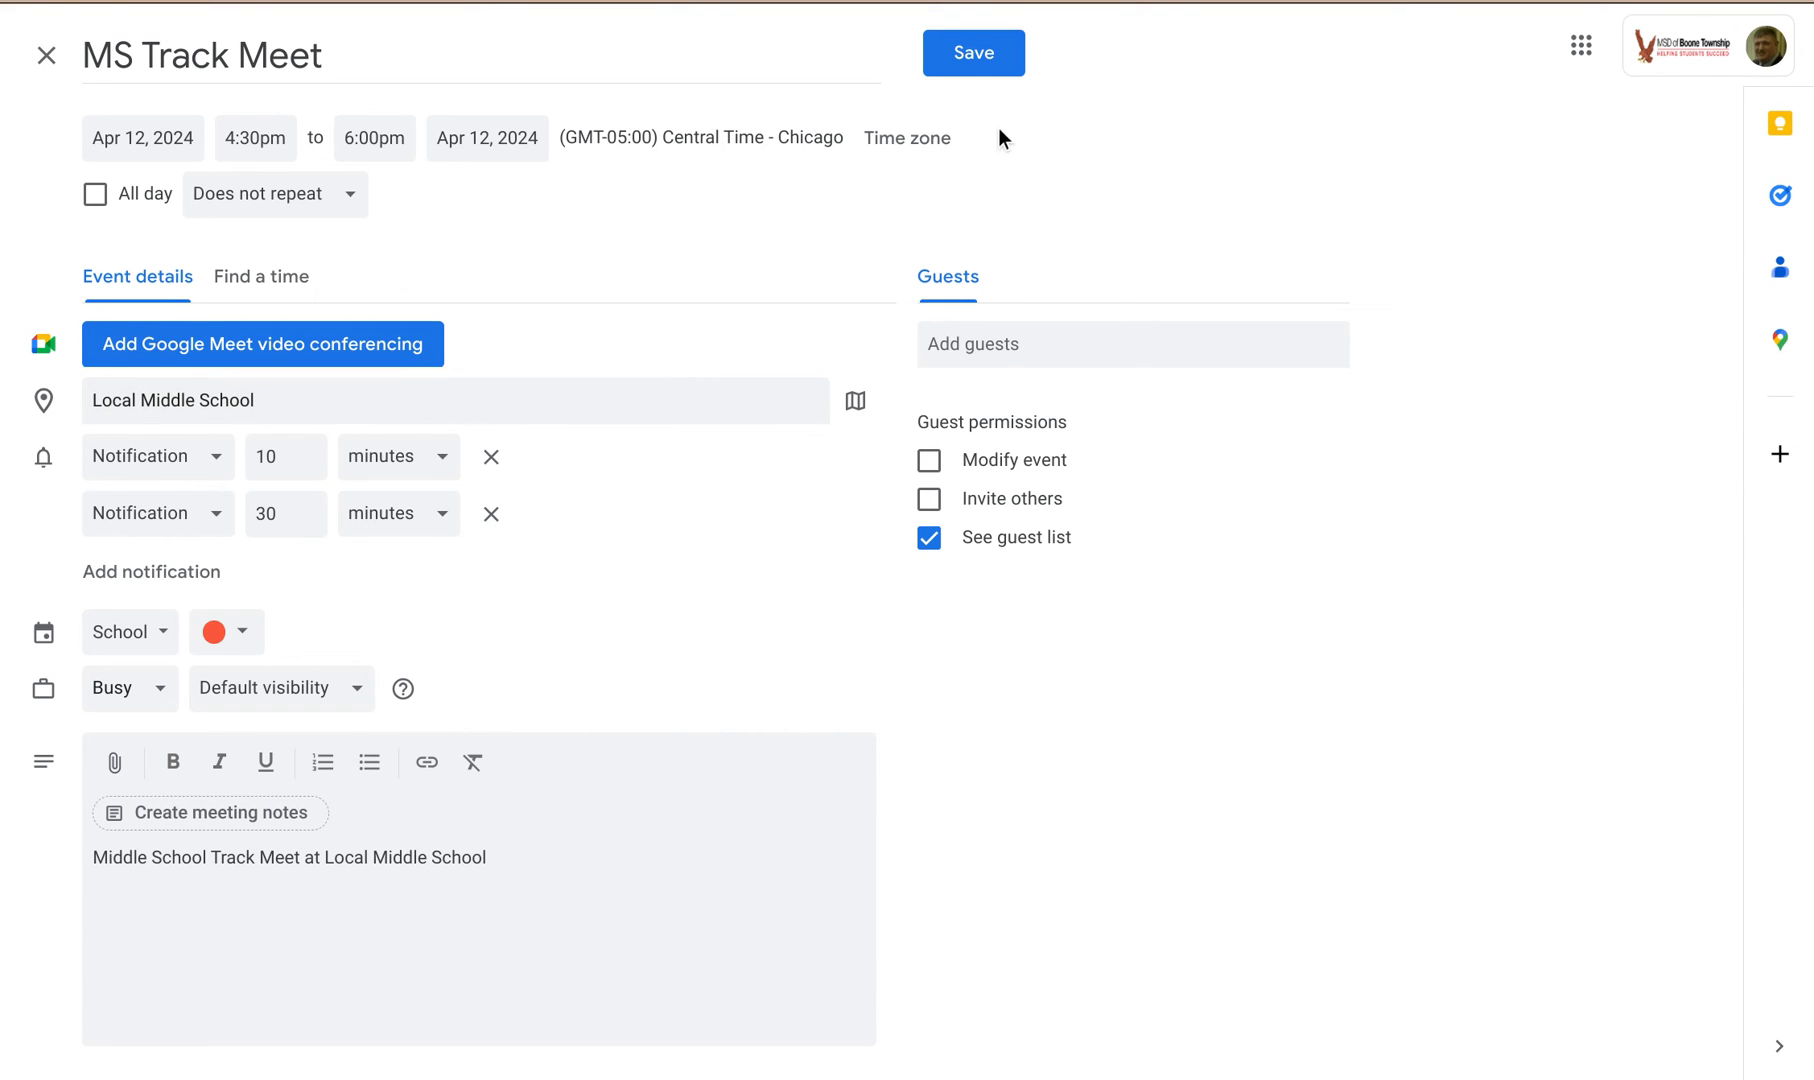
click(973, 52)
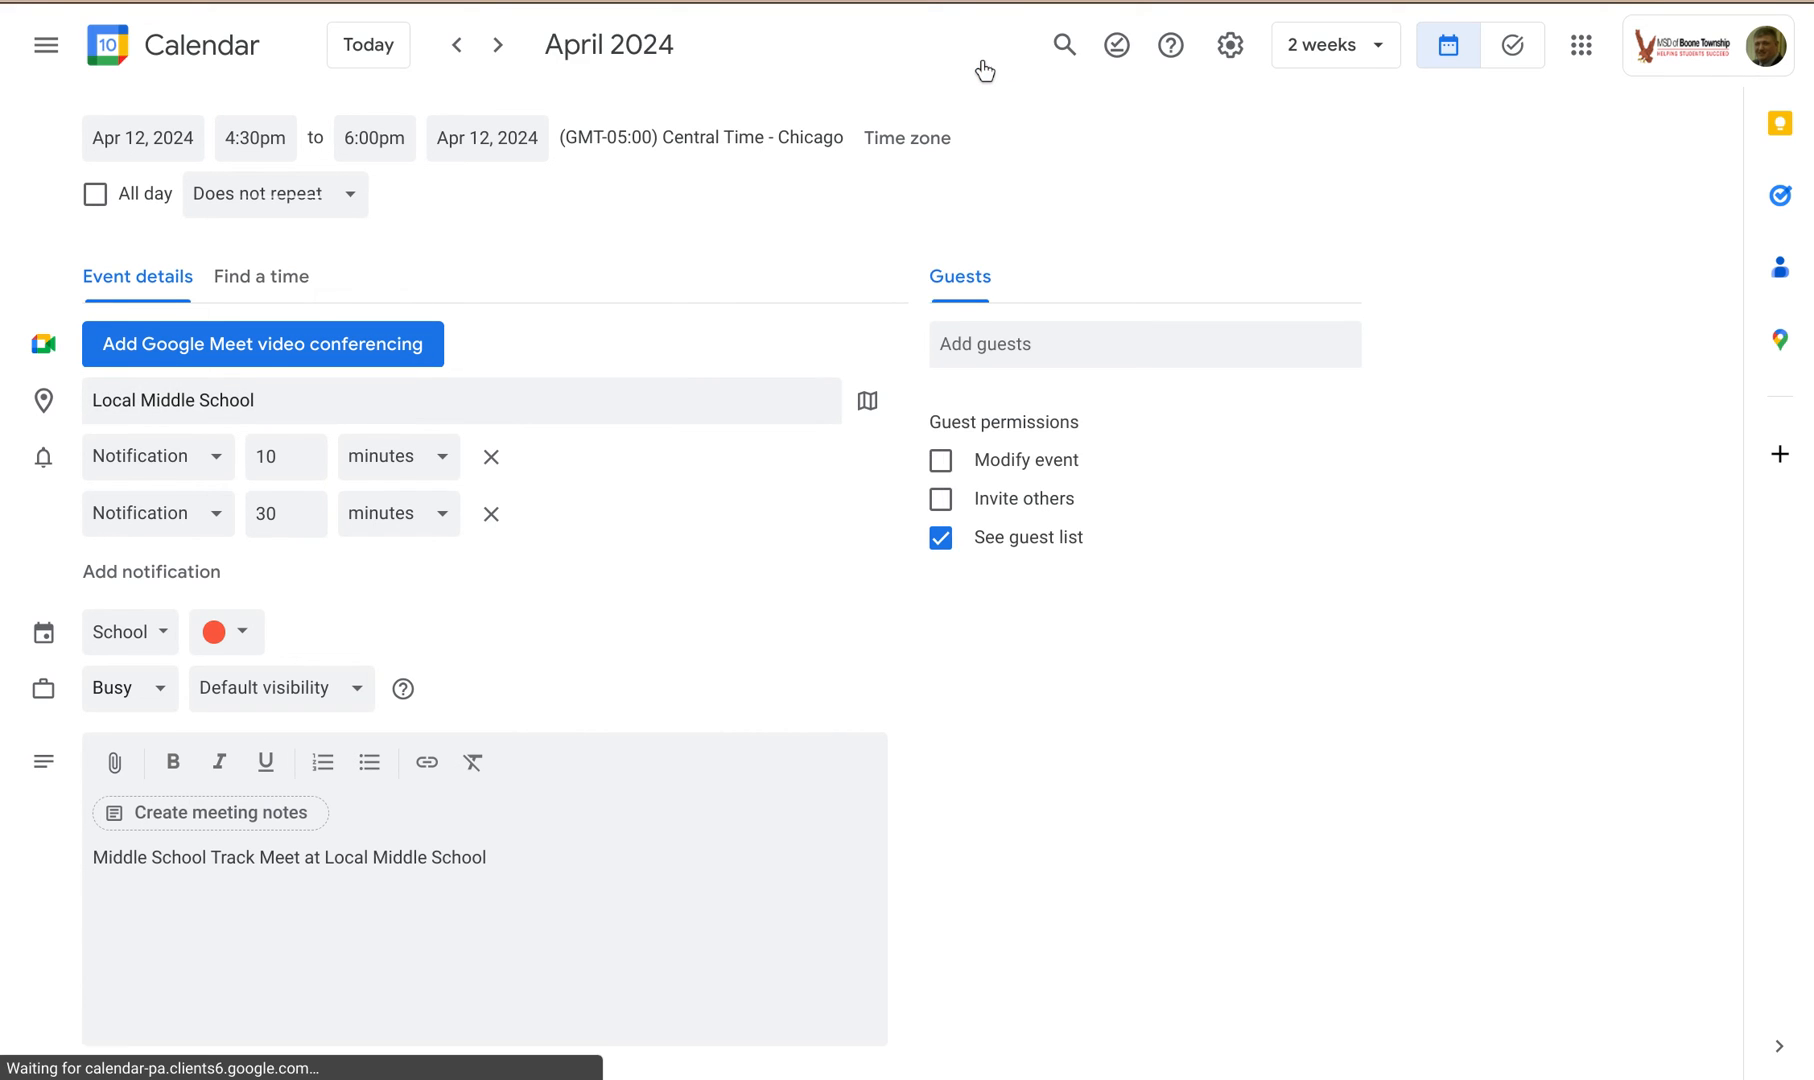